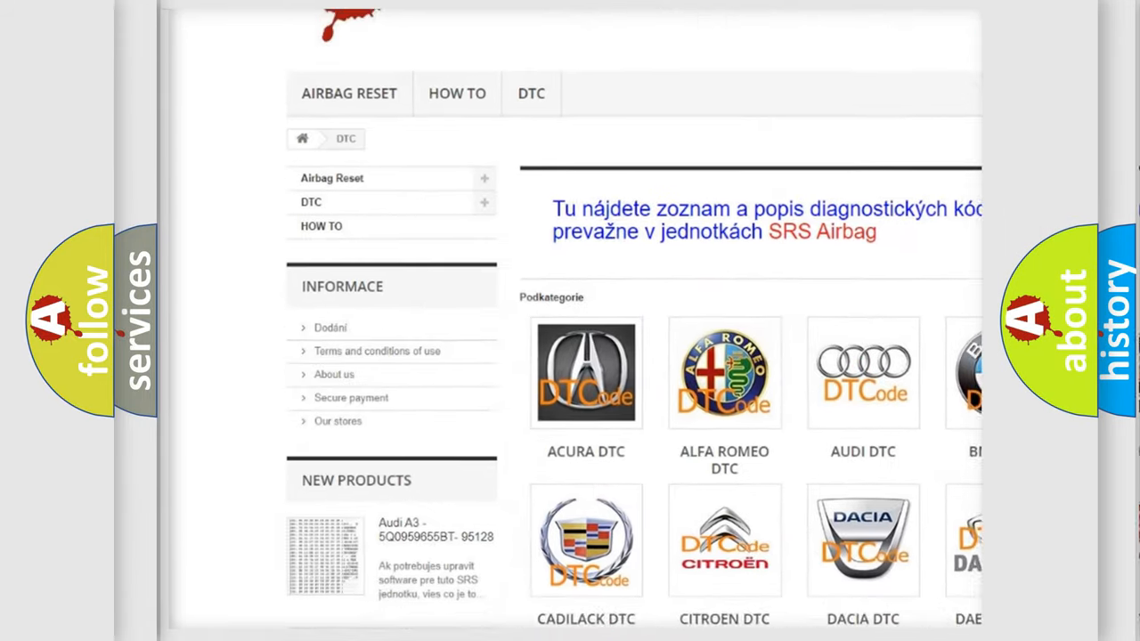
scroll("down", 3)
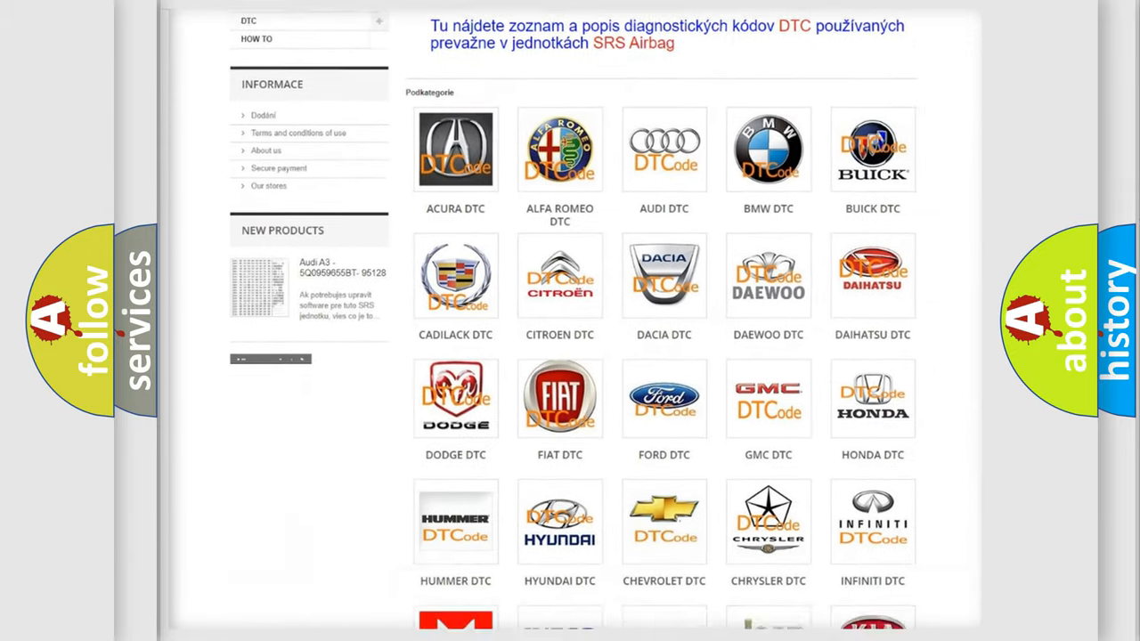
scroll("down", 3)
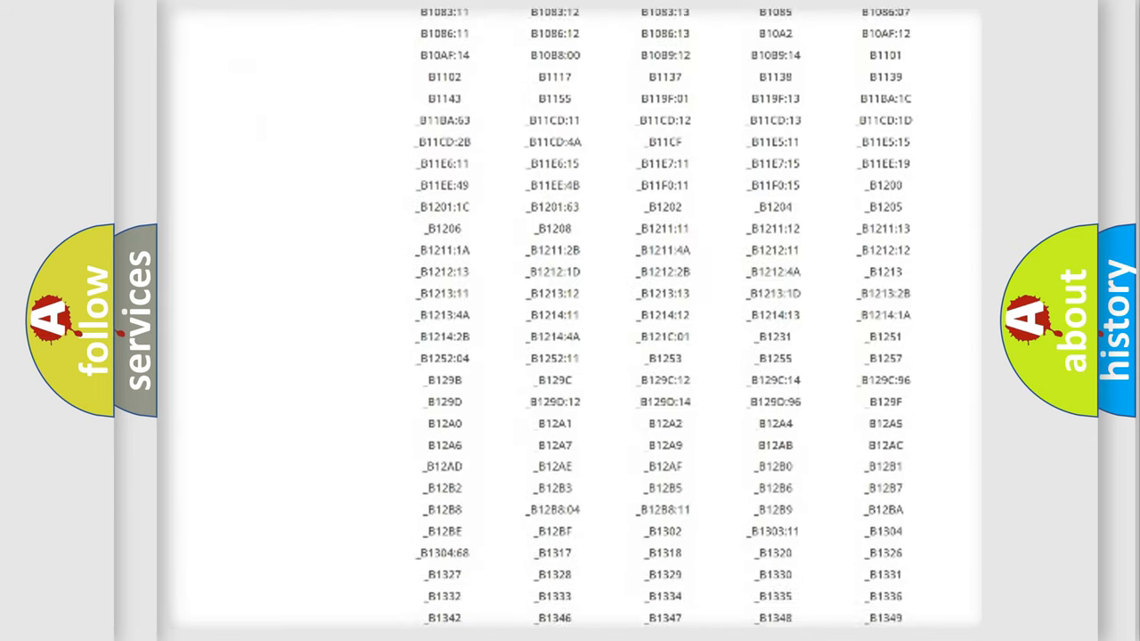
scroll("down", 3)
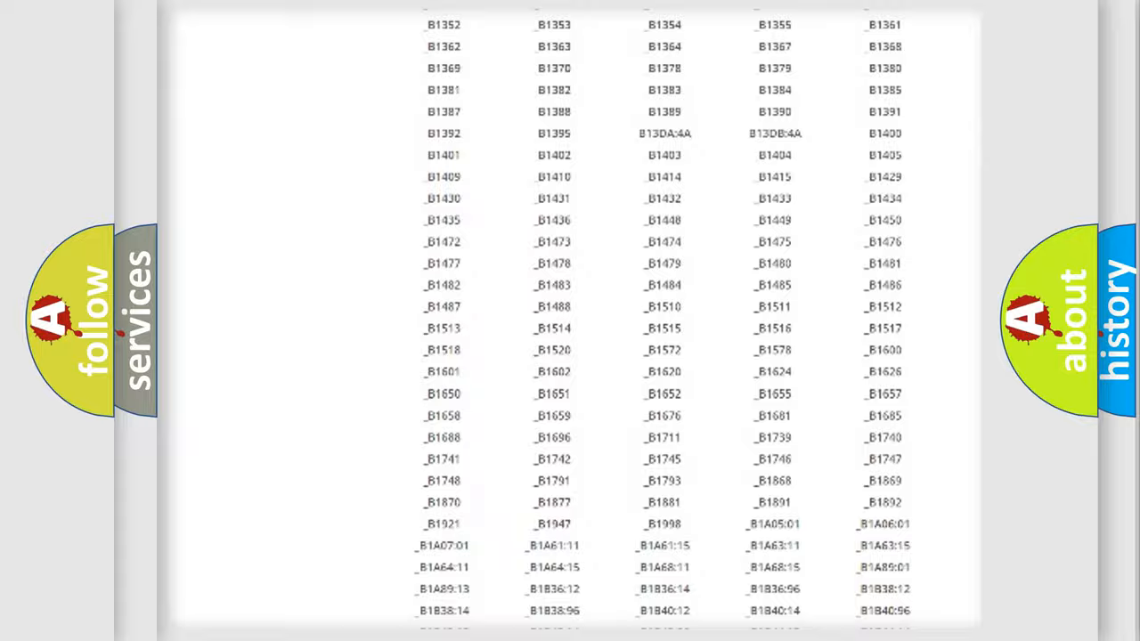